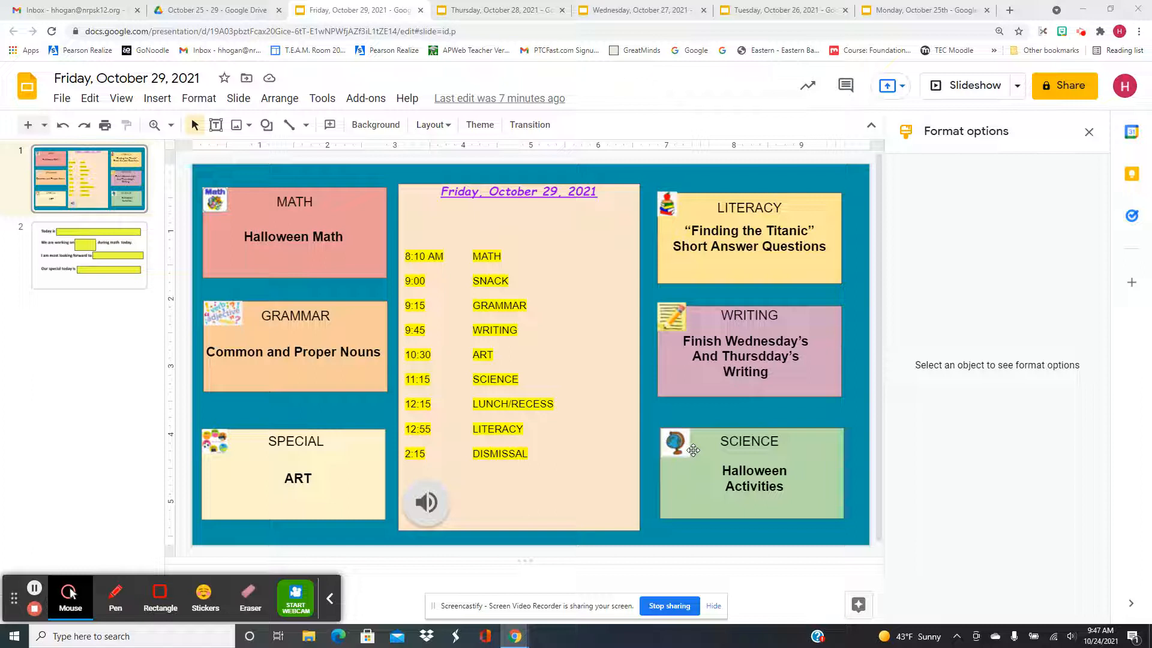
{"action": "mouse_move", "coordinate": [818, 330]}
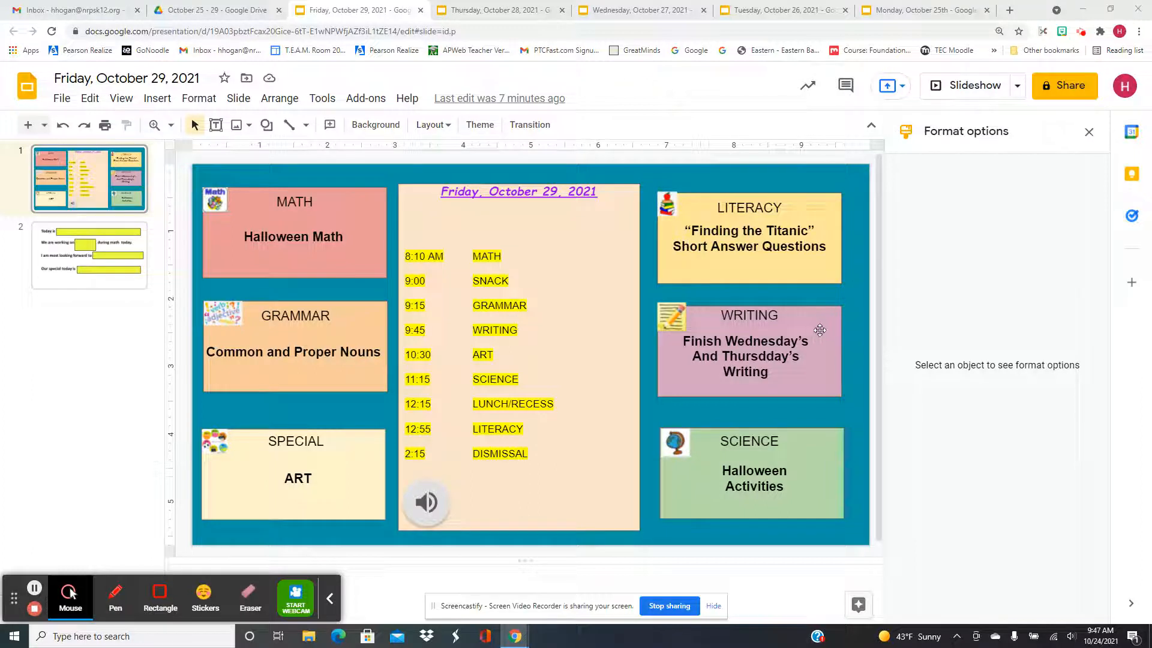
{"action": "mouse_move", "coordinate": [833, 301]}
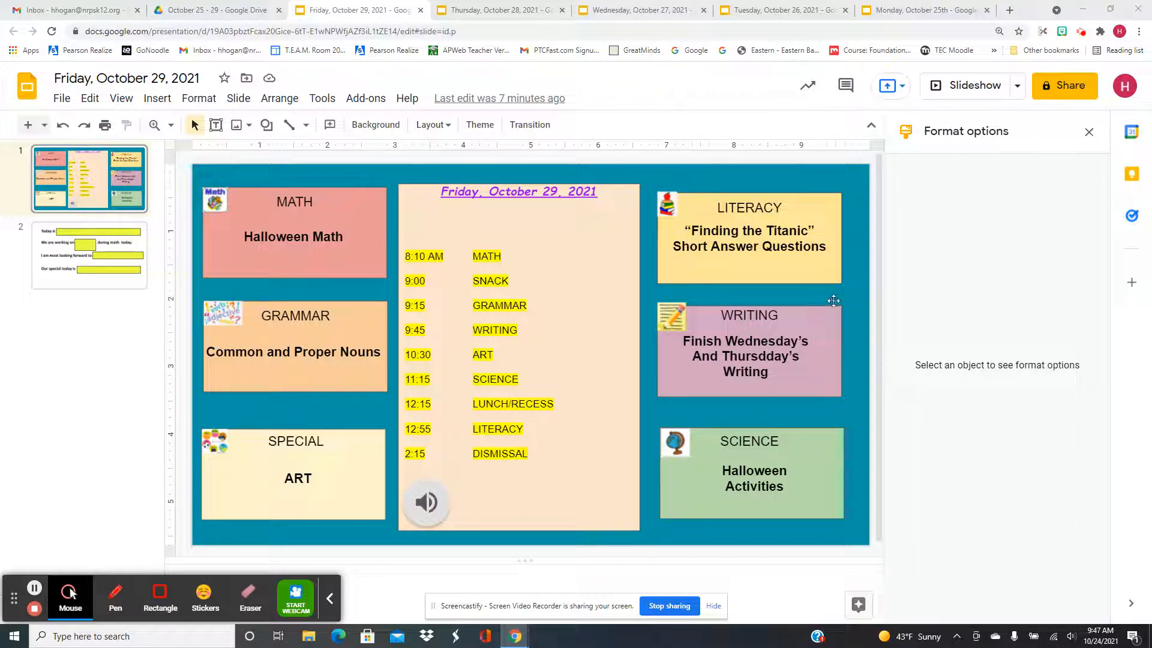